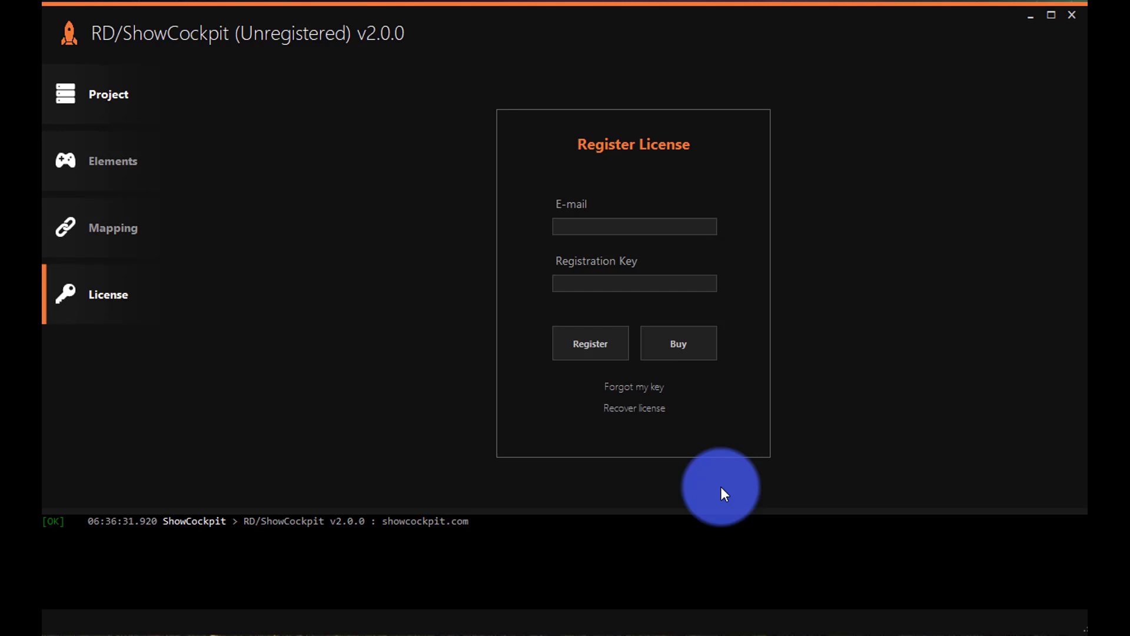
Enter the account e-mail in the License tab's E-mail field.
left_click(635, 226)
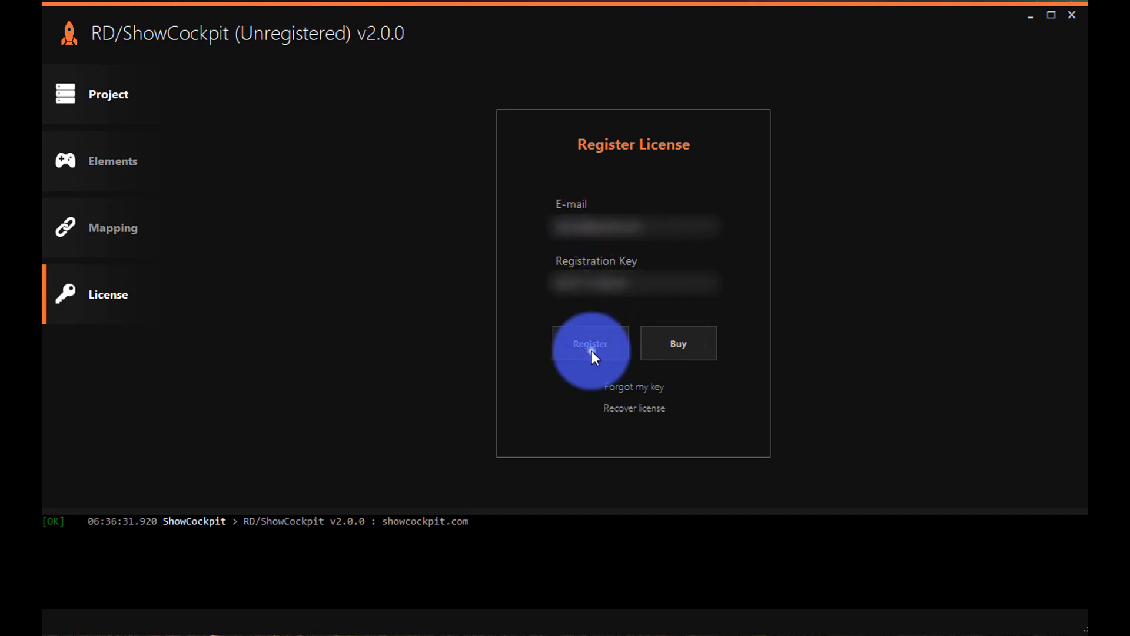
Register the license as Pro and confirm this computer's recovery password has been saved.
left_click(590, 342)
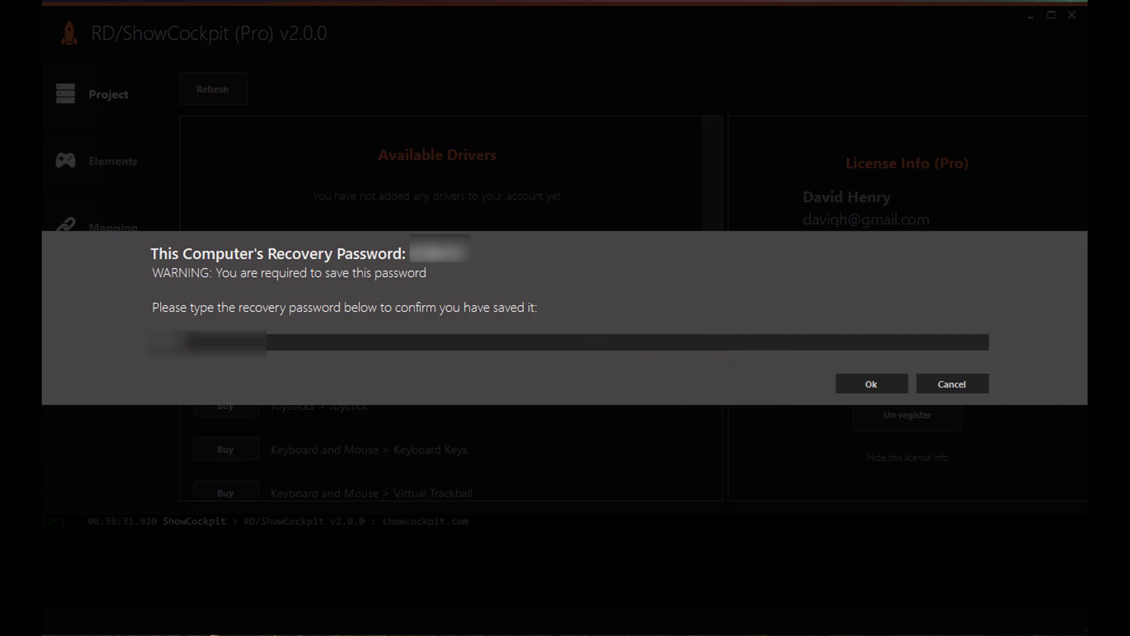
left_click(927, 371)
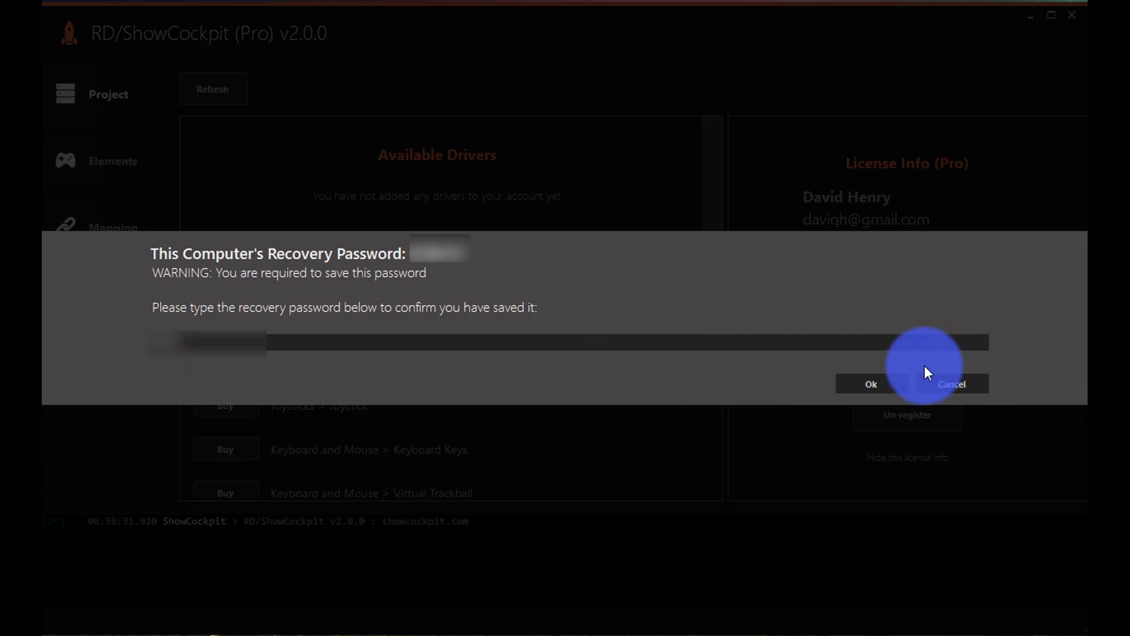
mouse_move(871, 384)
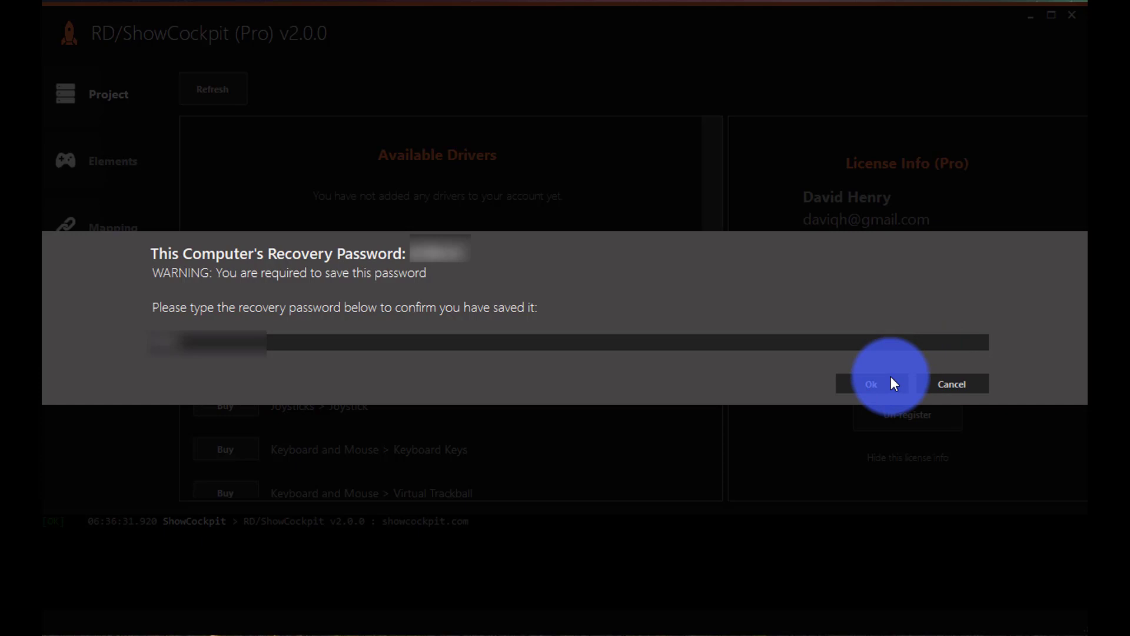
left_click(871, 384)
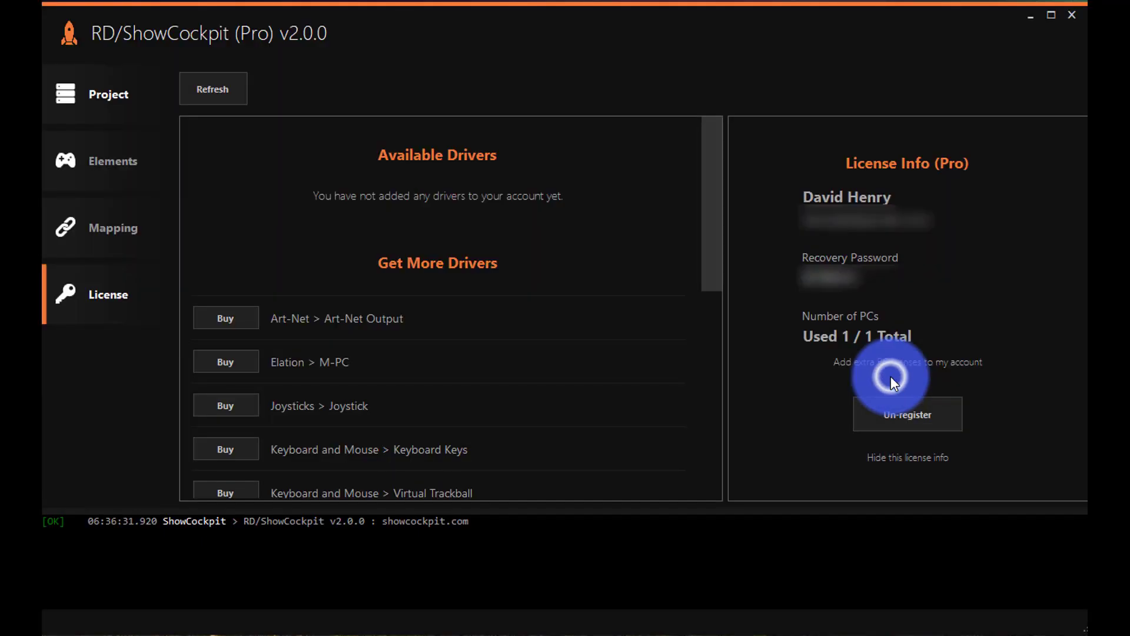
Show the Available Drivers list with Art-Net Output, Dummy Sink/Source, M-PC and Joystick checked.
left_click(213, 88)
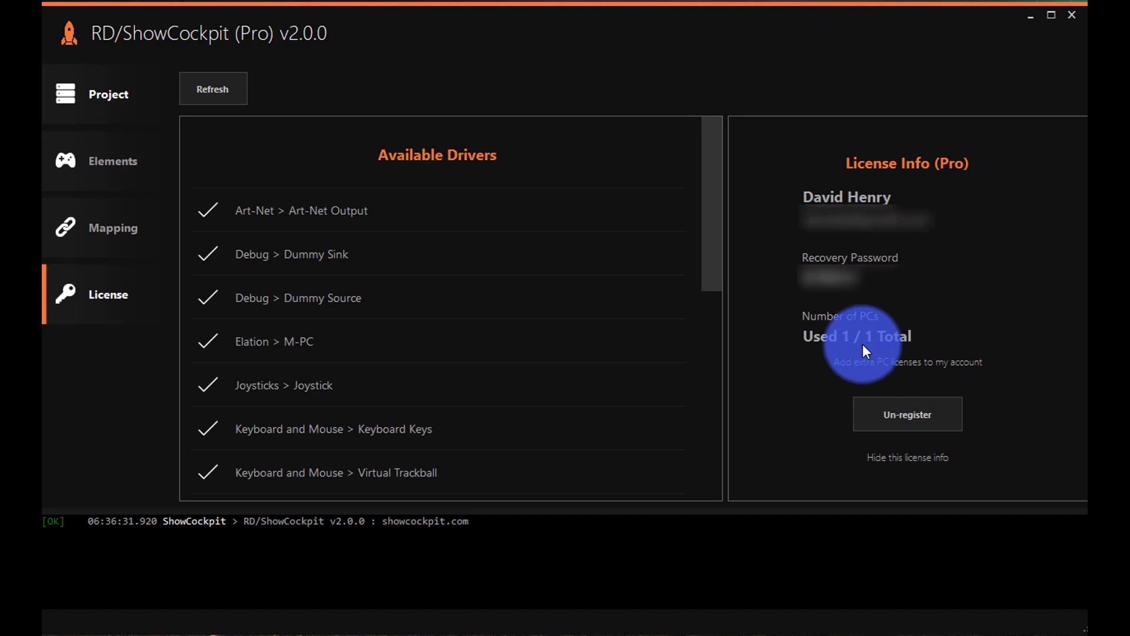
mouse_move(927, 414)
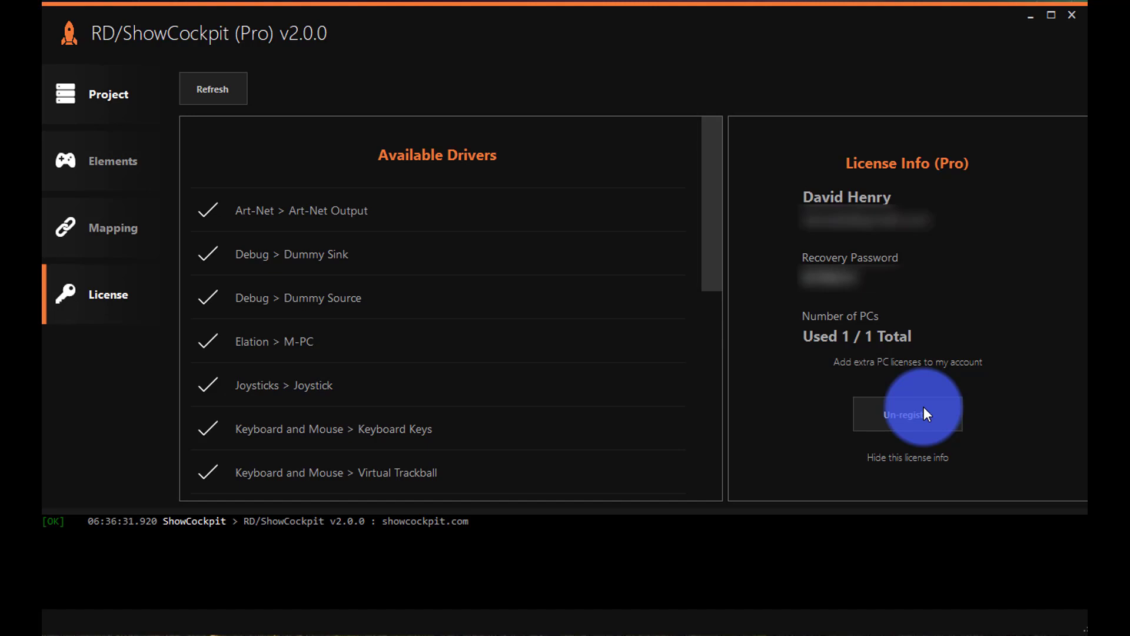
mouse_move(804, 363)
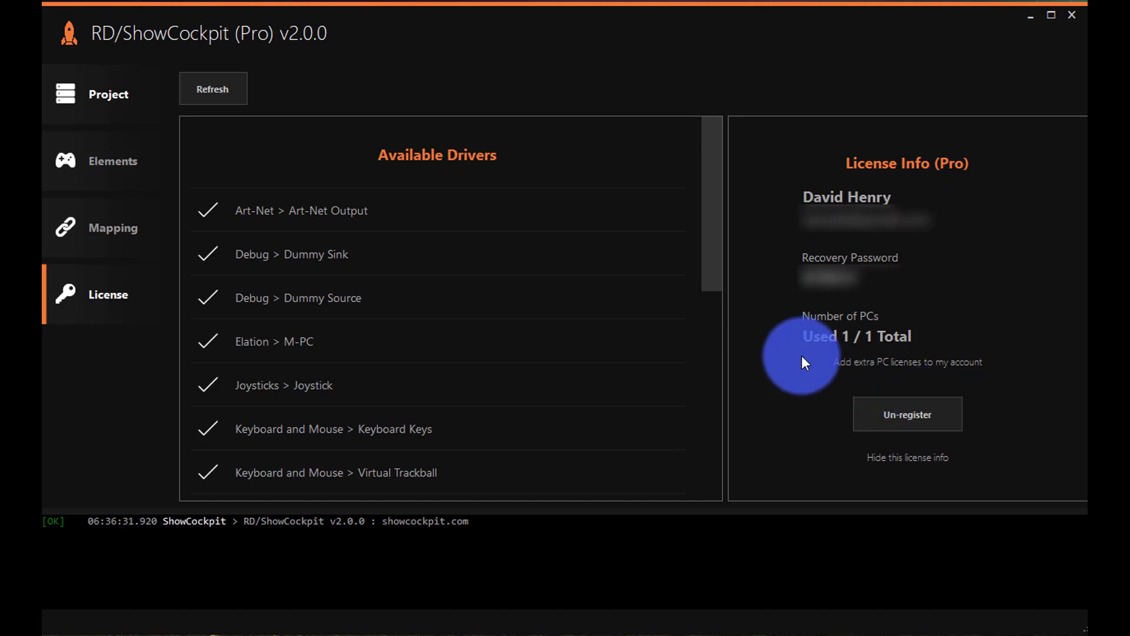